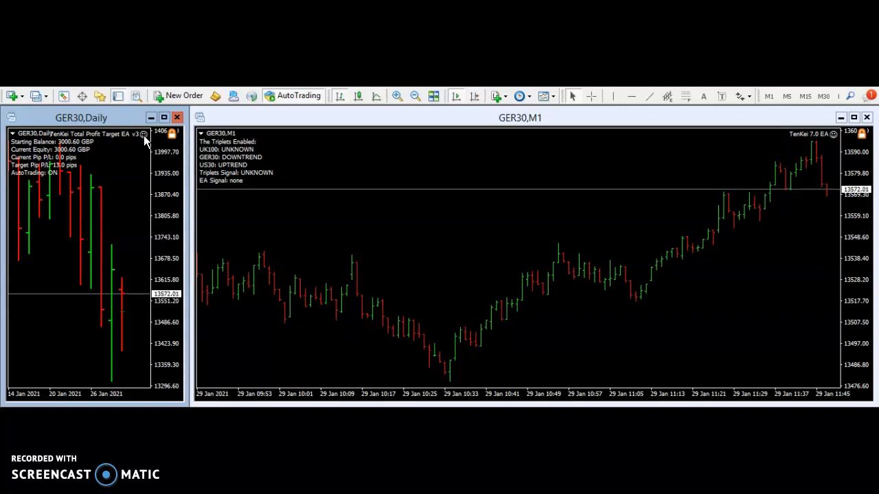
Show the TenKei Total Profit Target EA v3 inputs, e.g. TotalProfitTarget 13.0 and stop loss 39
{"action": "left_click", "coordinate": [144, 134]}
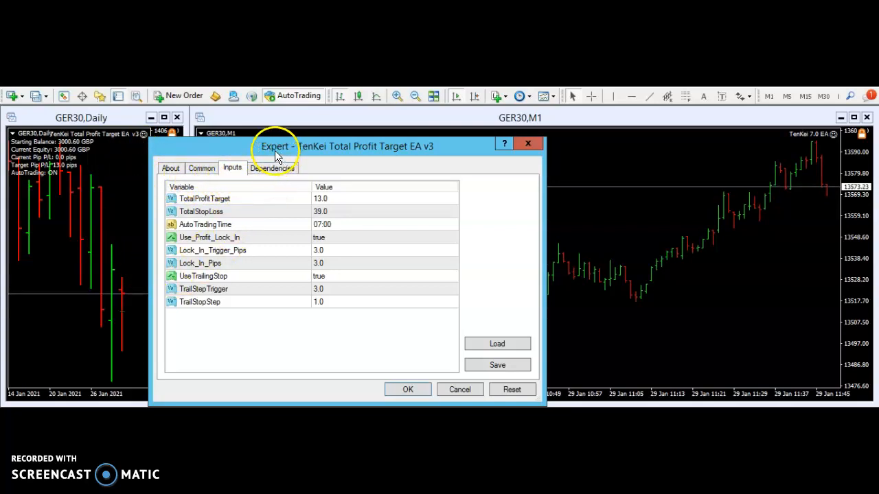
{"action": "mouse_move", "coordinate": [396, 150]}
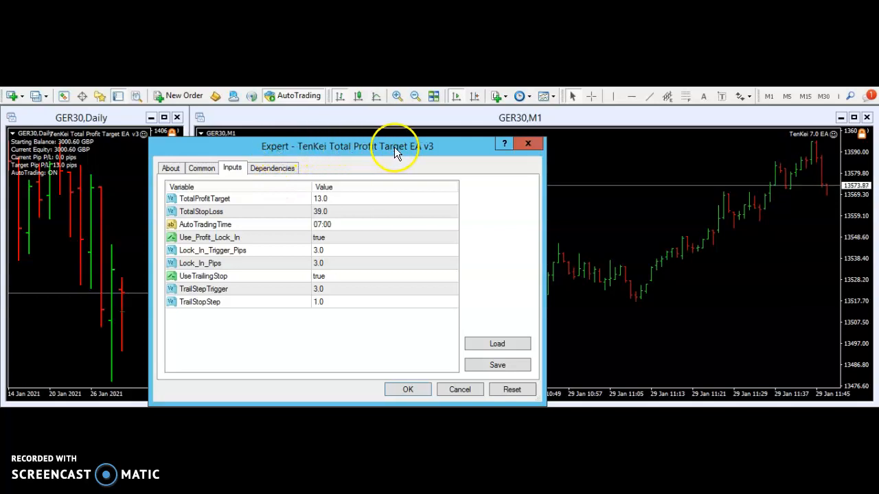
{"action": "mouse_move", "coordinate": [232, 160]}
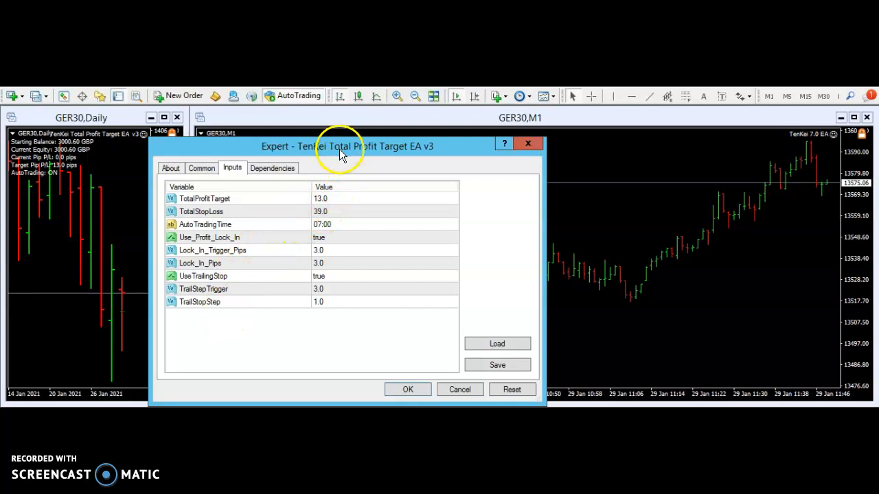
{"action": "mouse_move", "coordinate": [351, 193]}
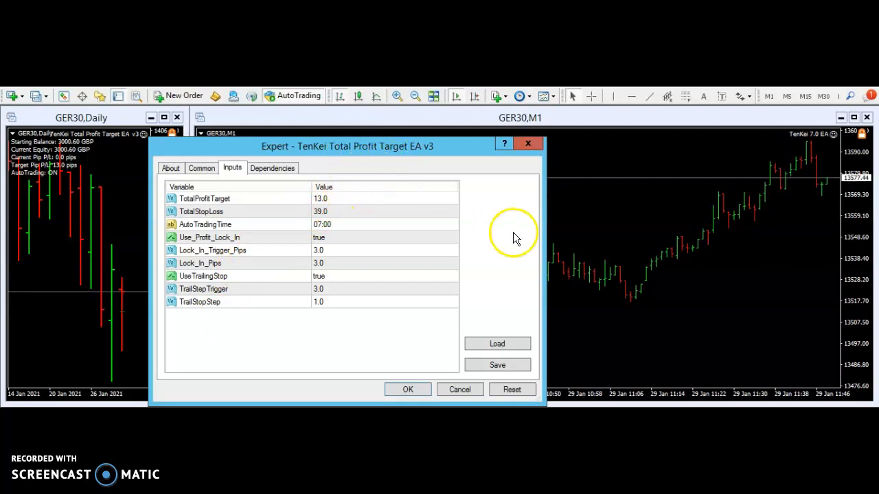
{"action": "mouse_move", "coordinate": [483, 291]}
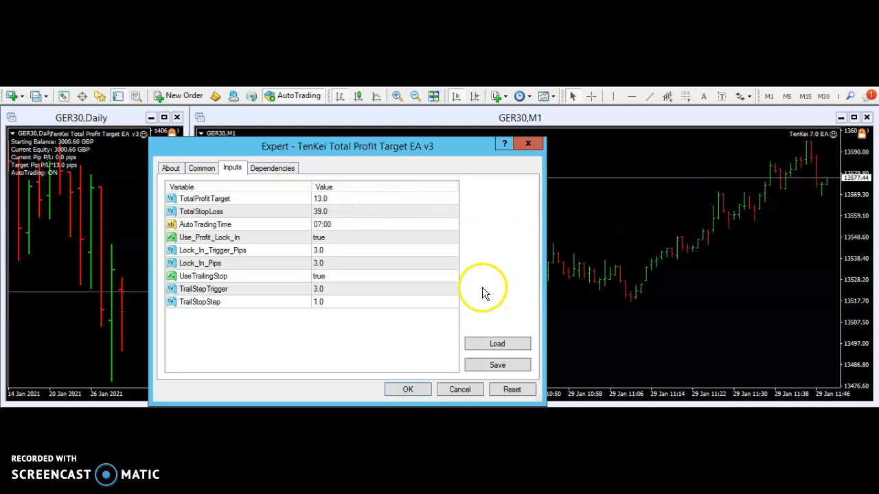
{"action": "mouse_move", "coordinate": [654, 205]}
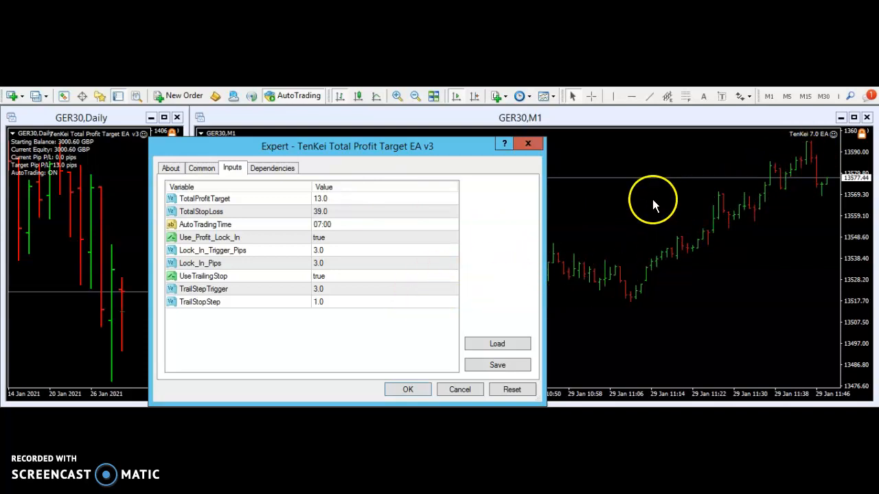
{"action": "mouse_move", "coordinate": [143, 269]}
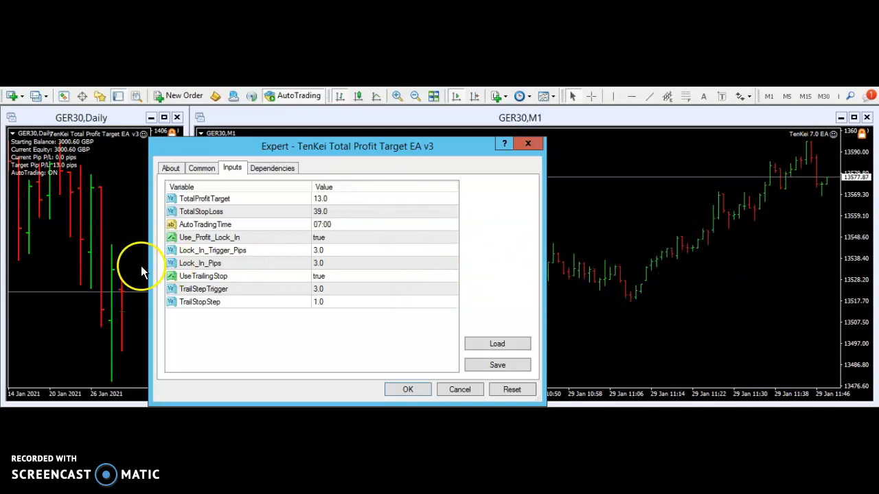
{"action": "mouse_move", "coordinate": [474, 226]}
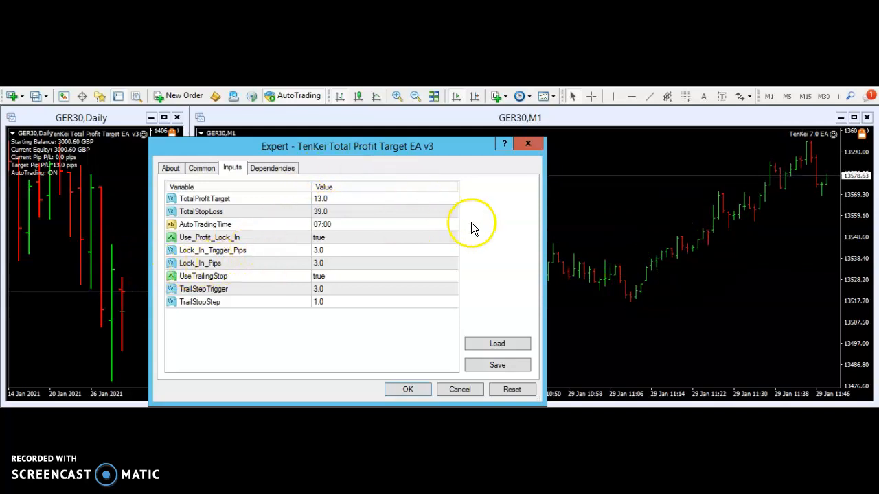
{"action": "mouse_move", "coordinate": [789, 143]}
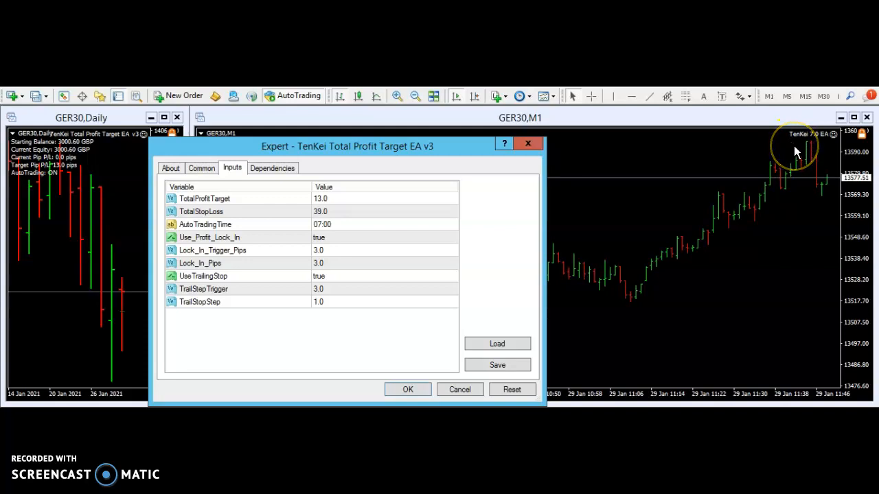
{"action": "mouse_move", "coordinate": [601, 141]}
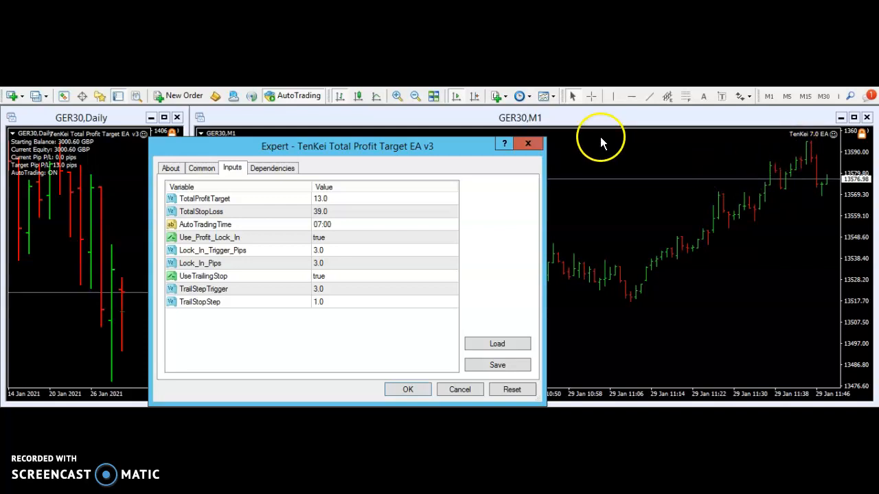
{"action": "mouse_move", "coordinate": [501, 124]}
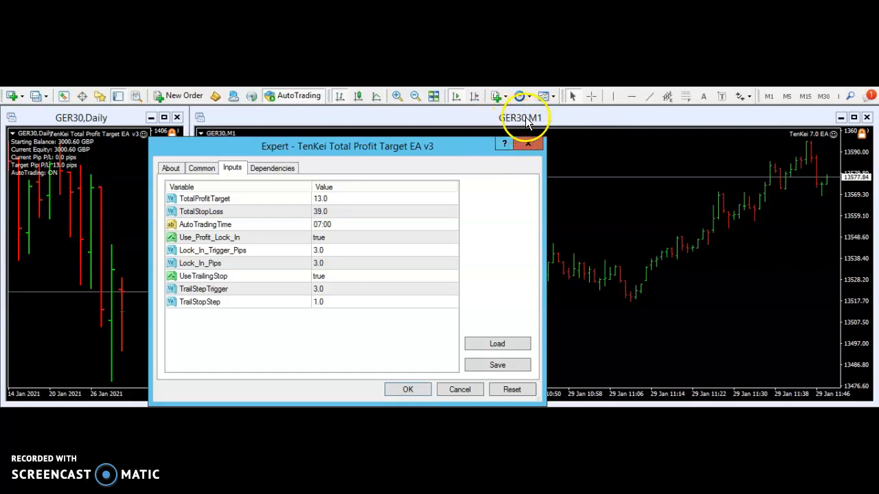
{"action": "mouse_move", "coordinate": [423, 212]}
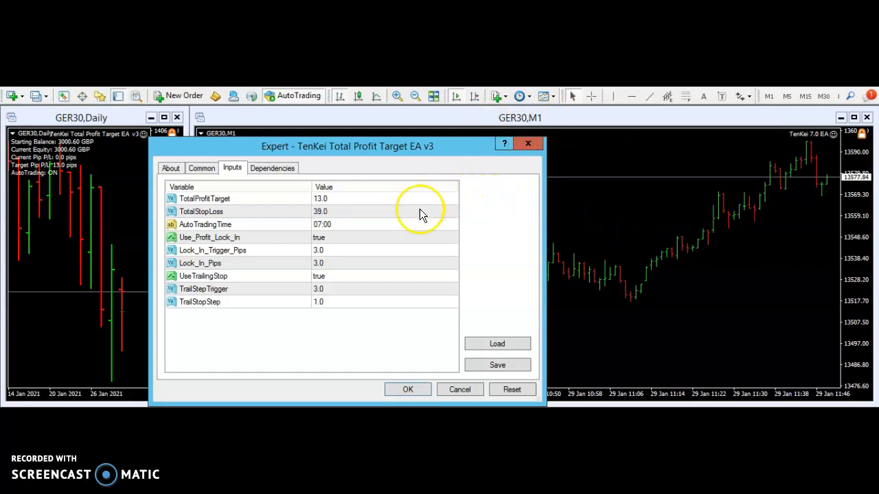
{"action": "mouse_move", "coordinate": [256, 247]}
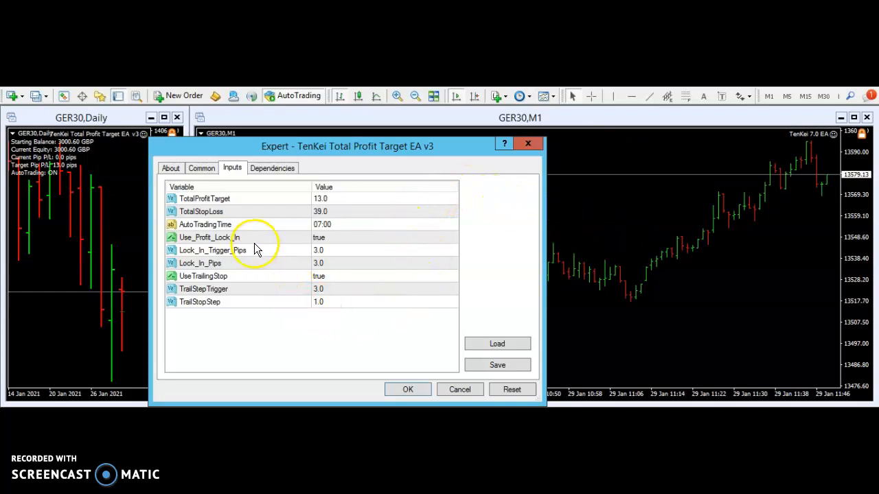
{"action": "mouse_move", "coordinate": [267, 189]}
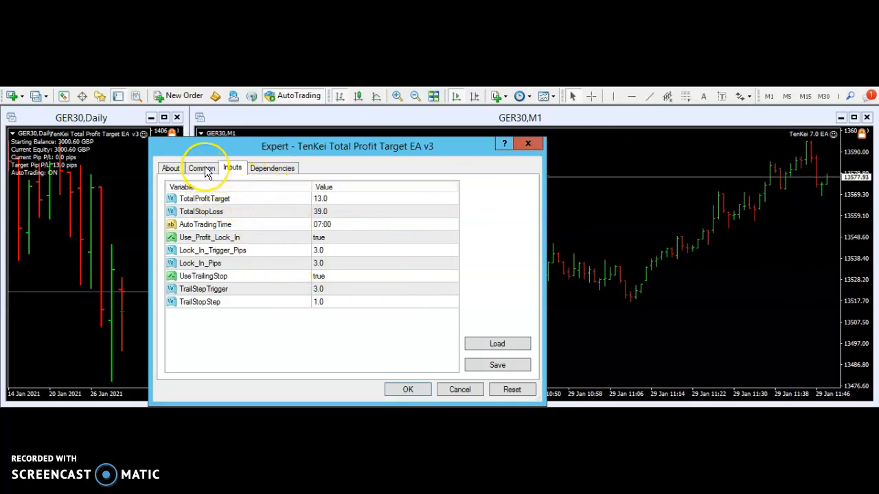
In the Common settings keep Long & Short, enable alerts and allow live trading
{"action": "left_click", "coordinate": [201, 167]}
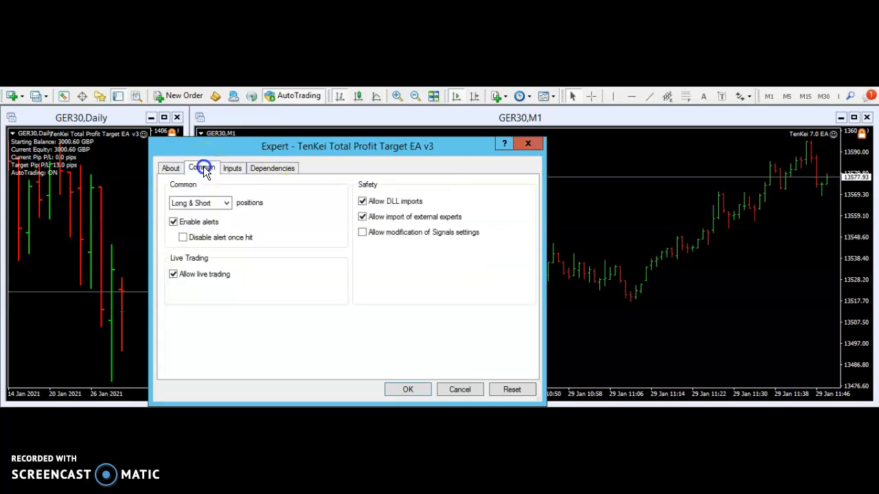
{"action": "mouse_move", "coordinate": [207, 171]}
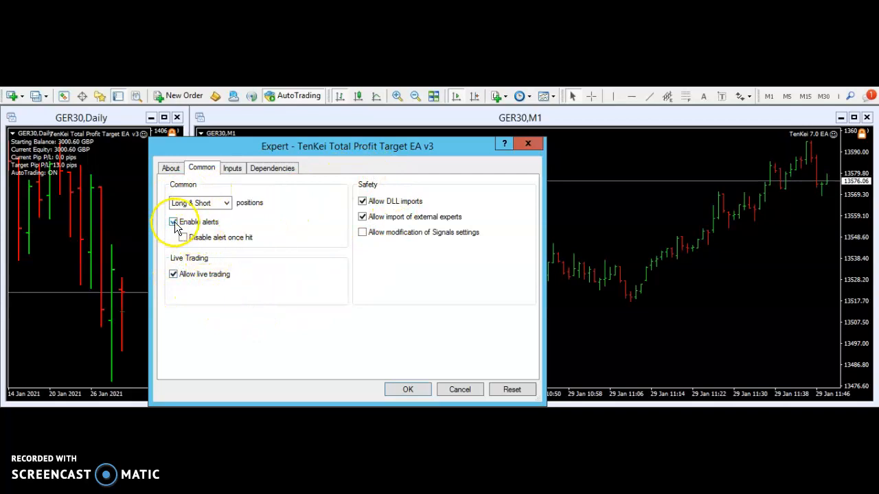
{"action": "left_click", "coordinate": [173, 222]}
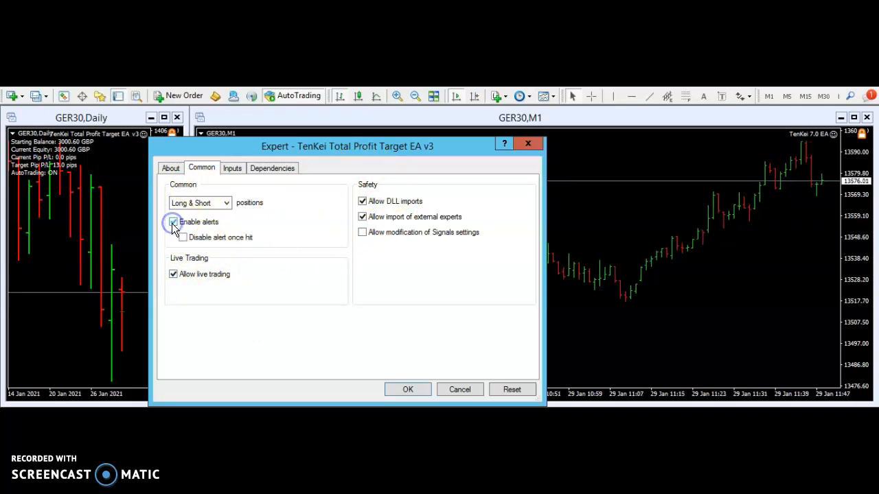
{"action": "left_click", "coordinate": [173, 223]}
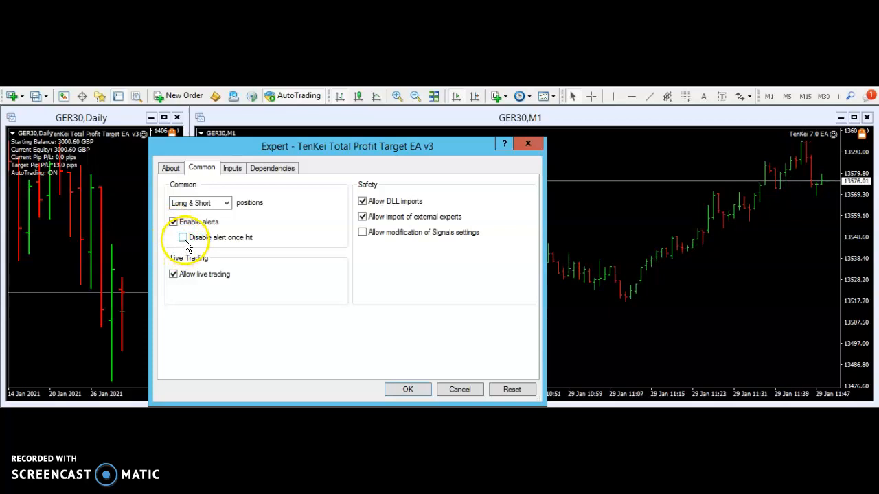
{"action": "left_click", "coordinate": [173, 222]}
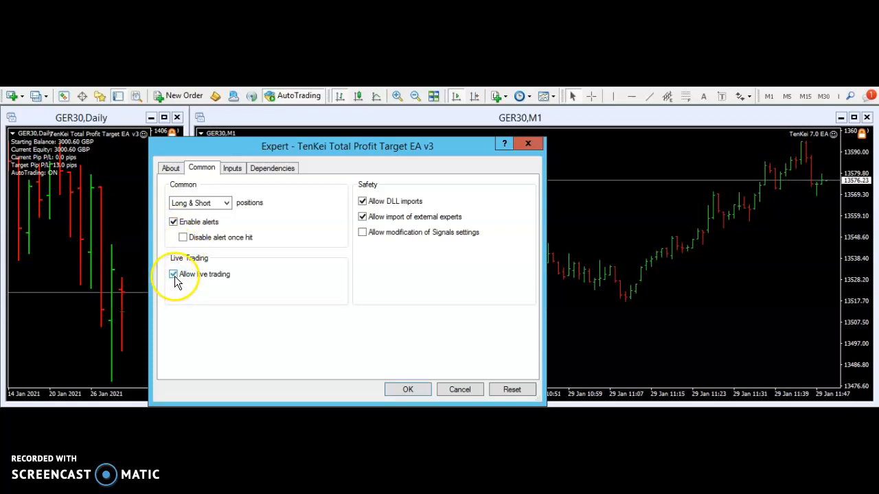
{"action": "left_click", "coordinate": [173, 275]}
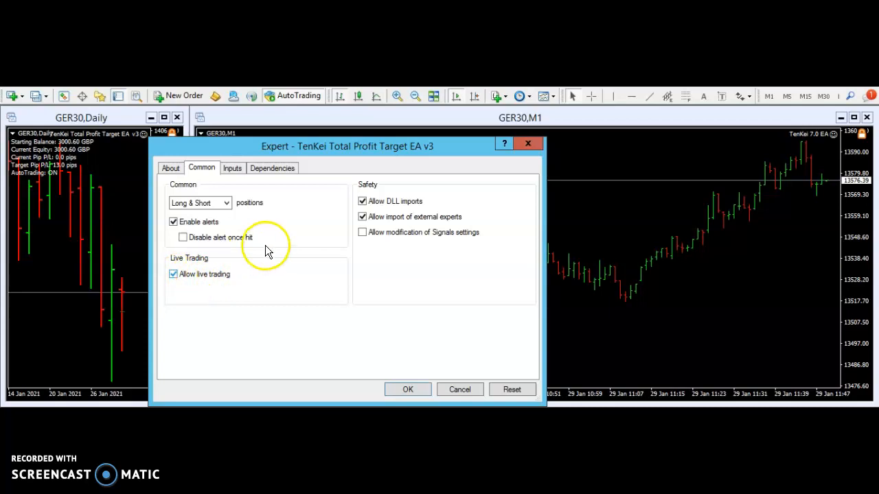
{"action": "mouse_move", "coordinate": [360, 166]}
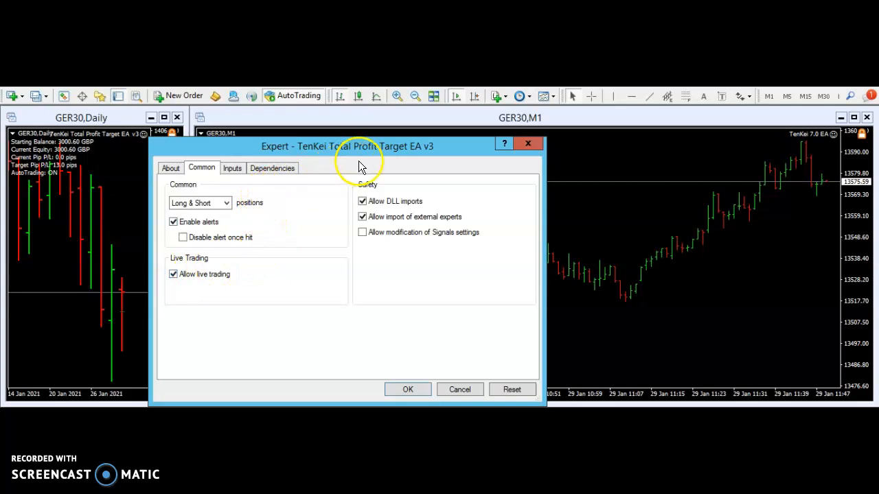
{"action": "mouse_move", "coordinate": [399, 154]}
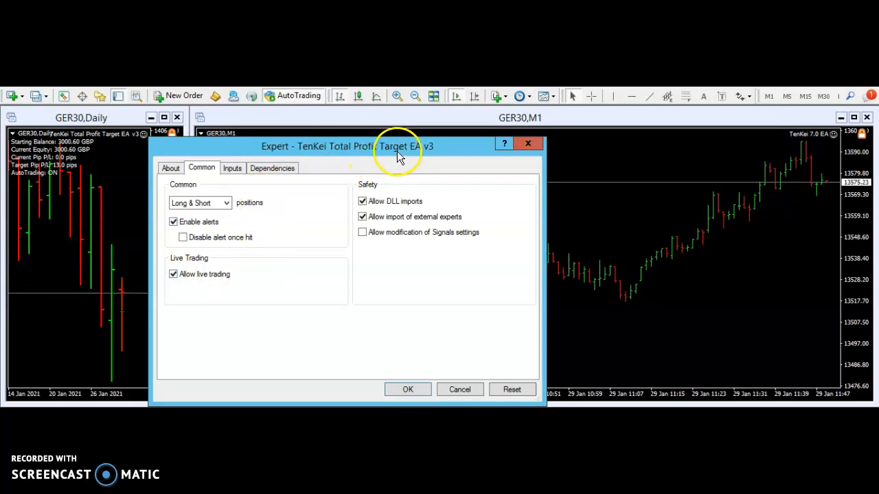
{"action": "mouse_move", "coordinate": [387, 157]}
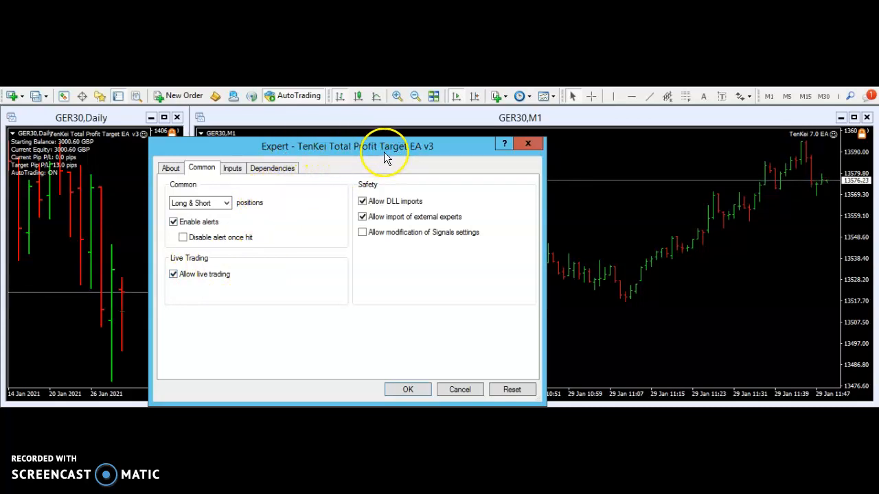
{"action": "mouse_move", "coordinate": [319, 156]}
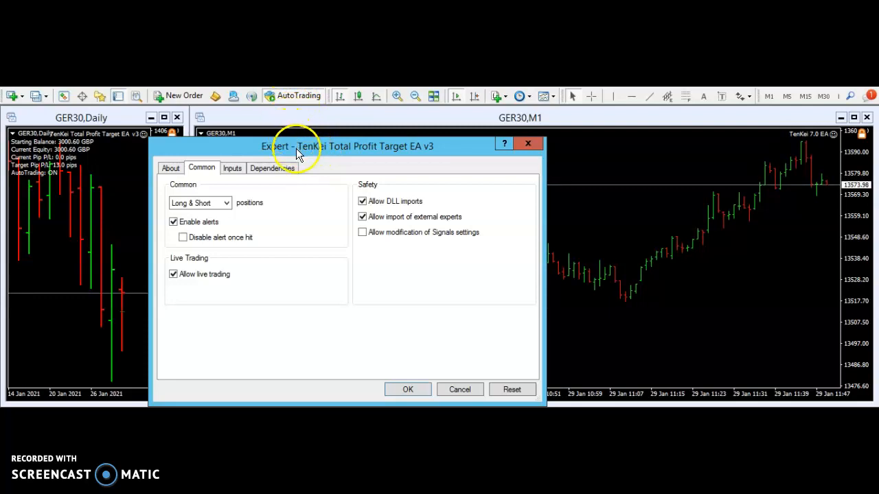
{"action": "mouse_move", "coordinate": [296, 103]}
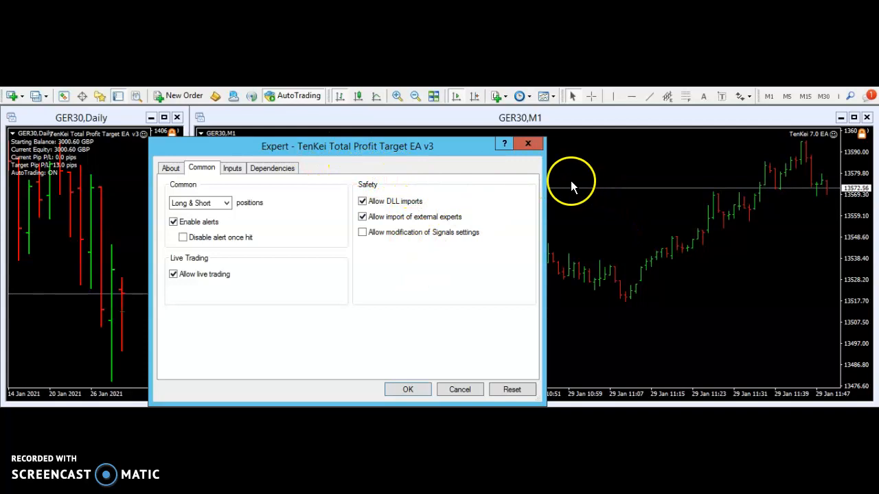
{"action": "mouse_move", "coordinate": [309, 151]}
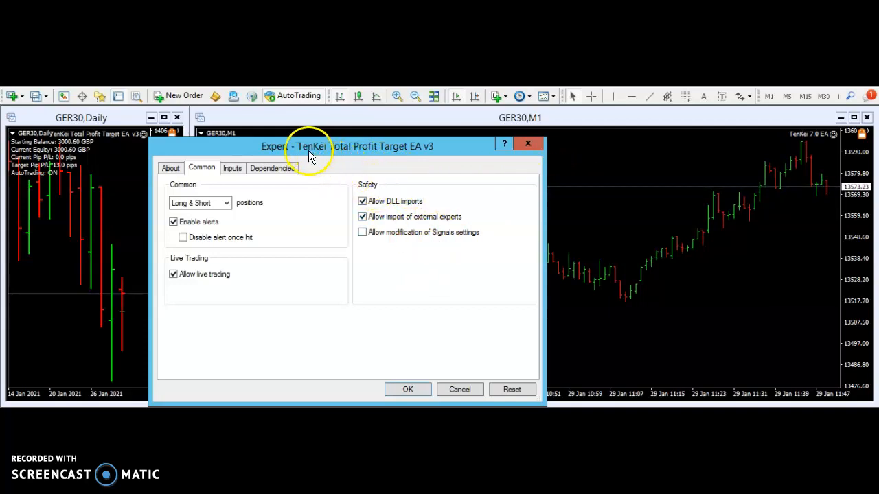
{"action": "mouse_move", "coordinate": [397, 153]}
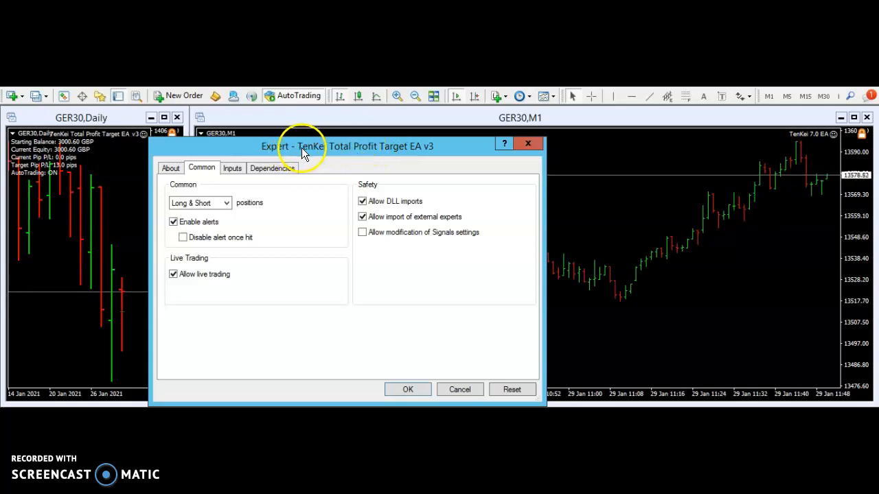
{"action": "mouse_move", "coordinate": [401, 154]}
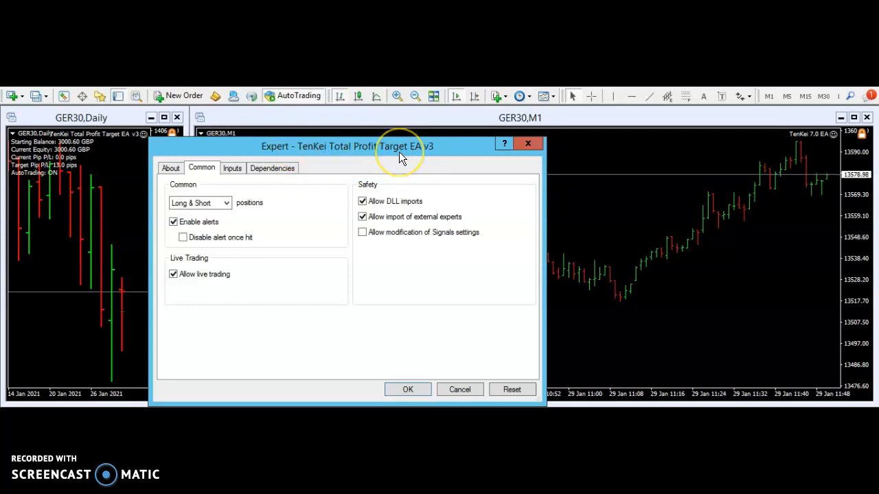
{"action": "mouse_move", "coordinate": [511, 301]}
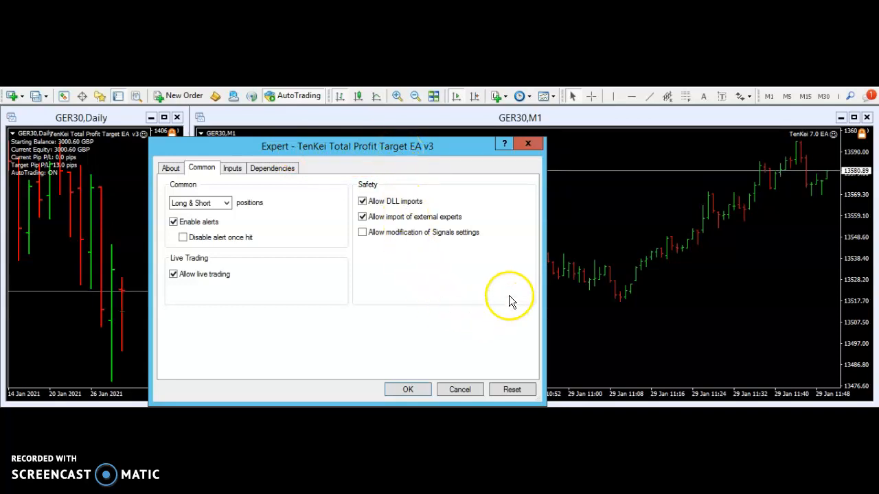
{"action": "mouse_move", "coordinate": [618, 277]}
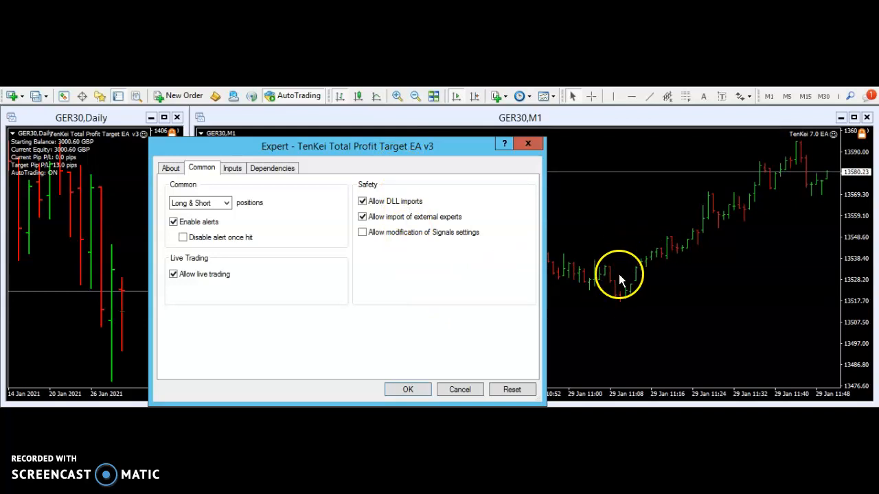
{"action": "mouse_move", "coordinate": [625, 195]}
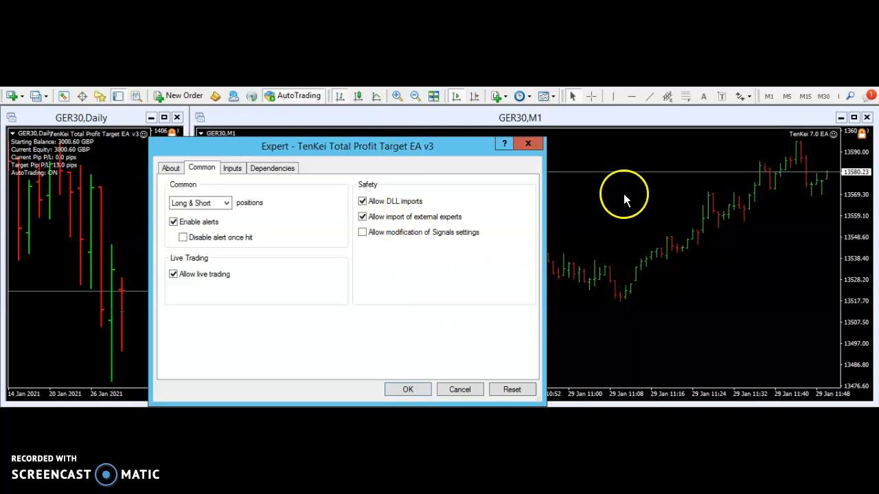
{"action": "mouse_move", "coordinate": [546, 222]}
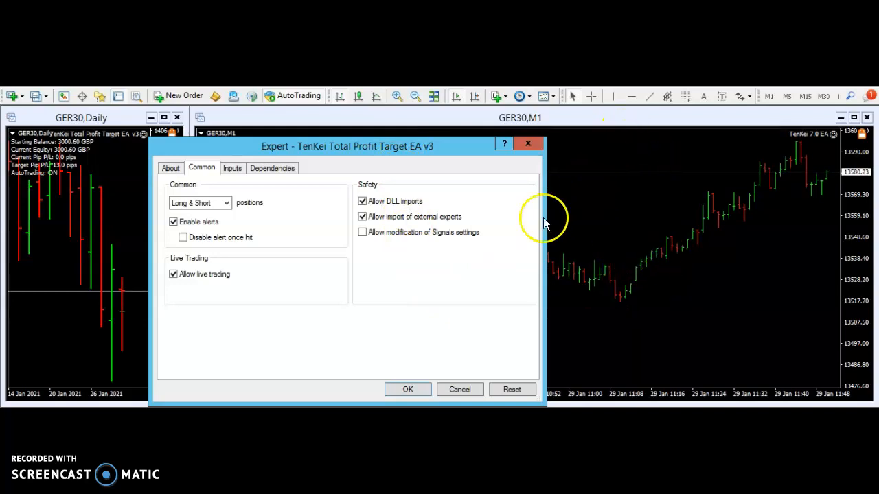
{"action": "mouse_move", "coordinate": [467, 288]}
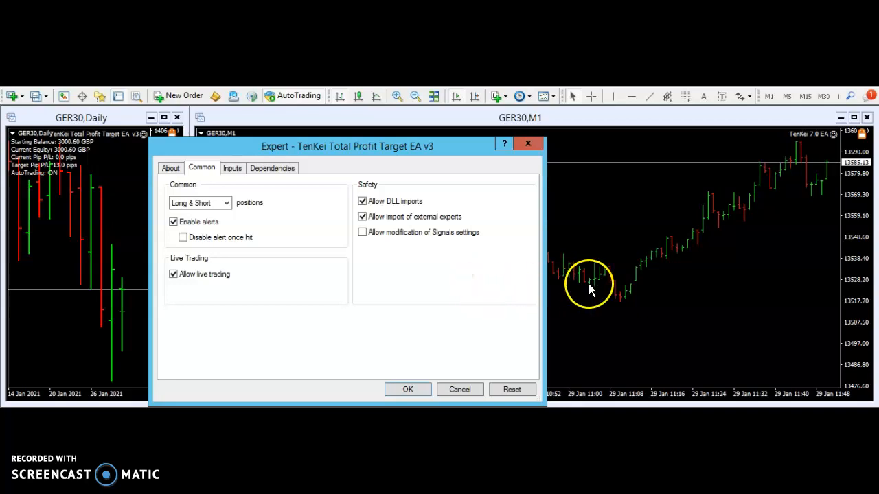
{"action": "mouse_move", "coordinate": [469, 277]}
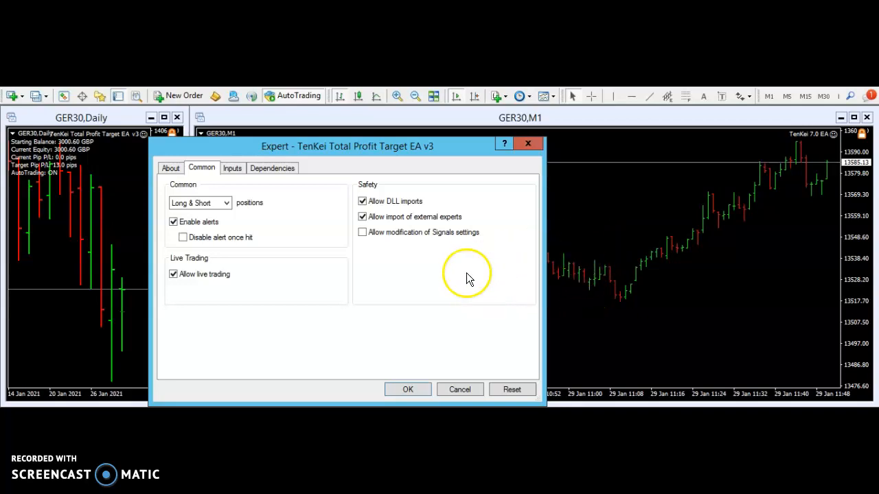
{"action": "mouse_move", "coordinate": [458, 283]}
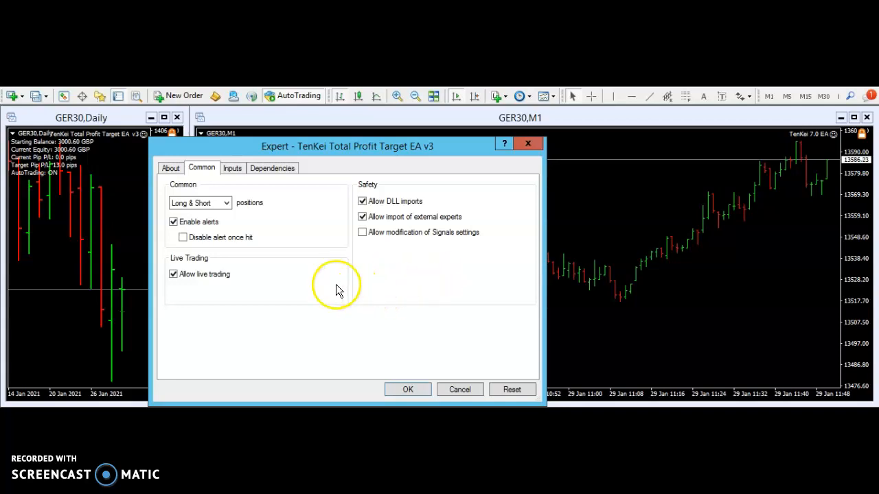
{"action": "mouse_move", "coordinate": [400, 158]}
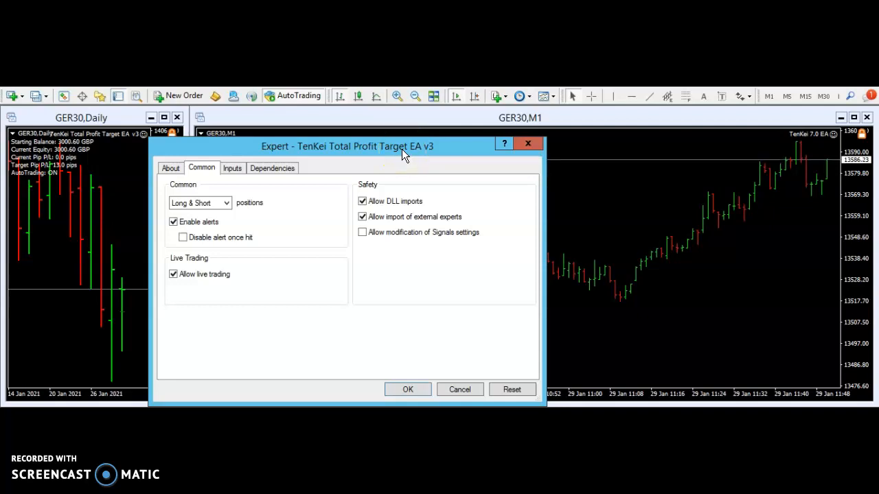
{"action": "mouse_move", "coordinate": [323, 154]}
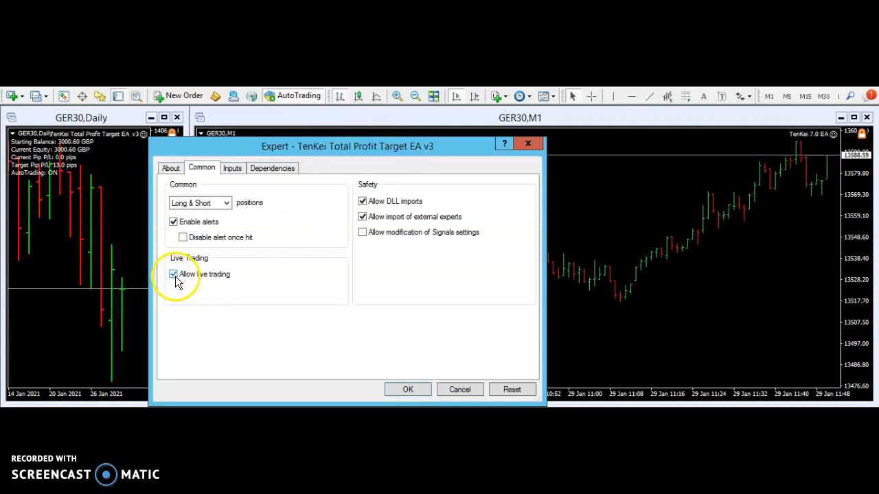
Turn off Allow live trading, leaving alerts and DLL imports enabled
{"action": "left_click", "coordinate": [173, 275]}
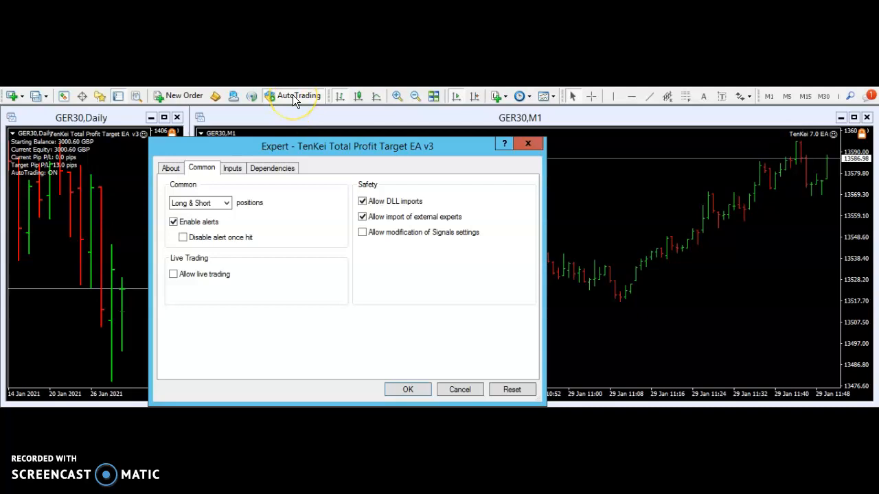
{"action": "mouse_move", "coordinate": [305, 157]}
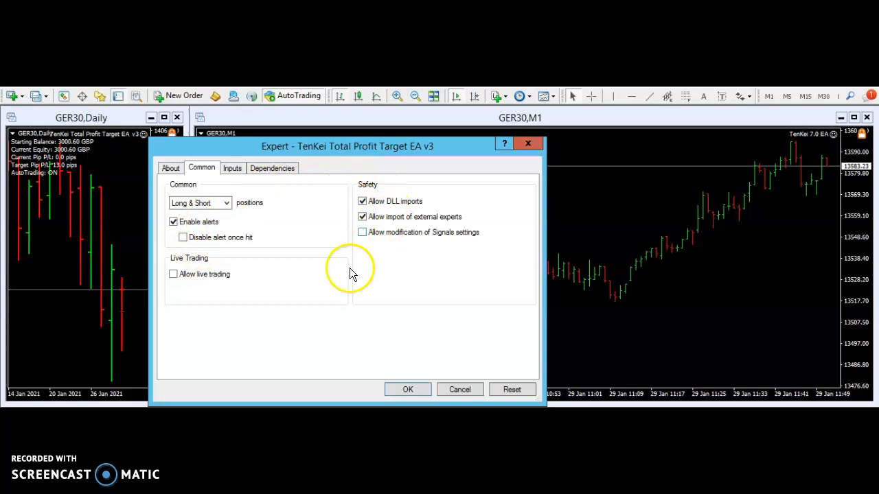
{"action": "mouse_move", "coordinate": [244, 313]}
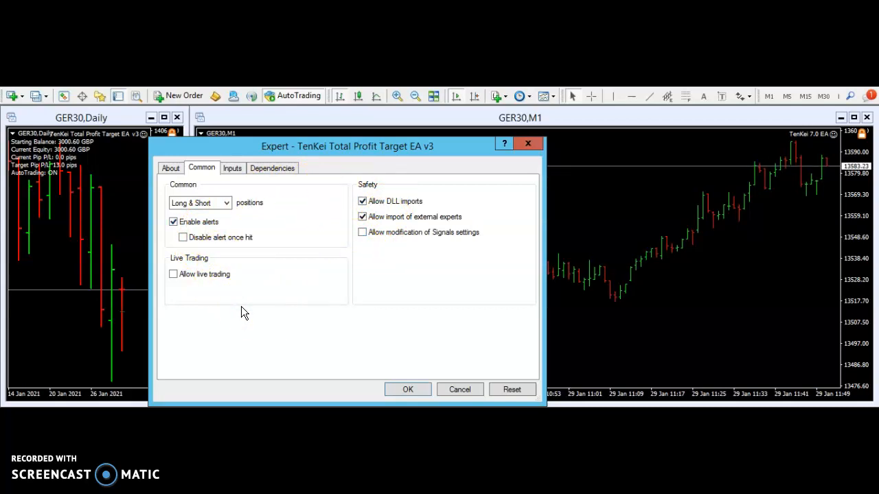
{"action": "left_click", "coordinate": [173, 275]}
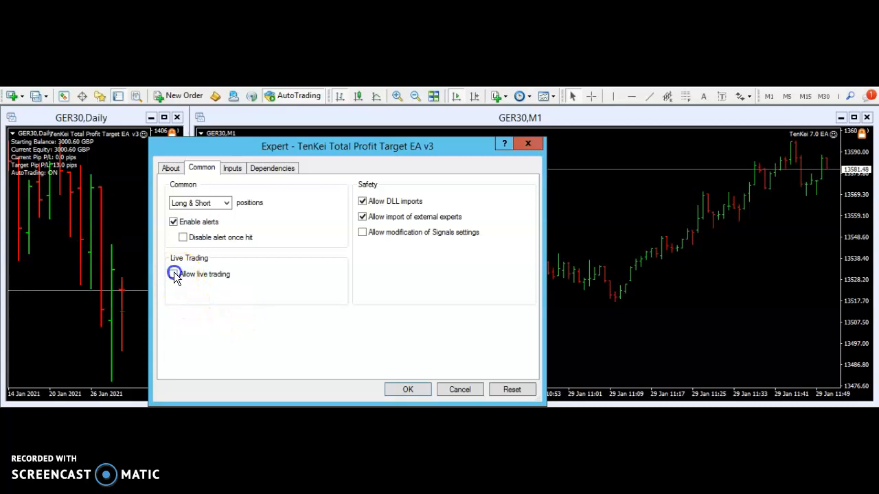
Allow live trading again and keep Allow DLL imports checked
{"action": "left_click", "coordinate": [173, 273]}
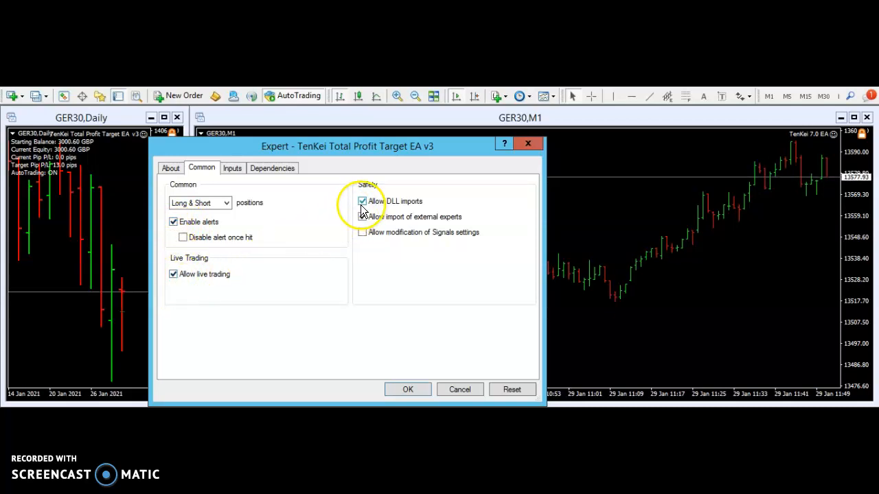
{"action": "left_click", "coordinate": [362, 217]}
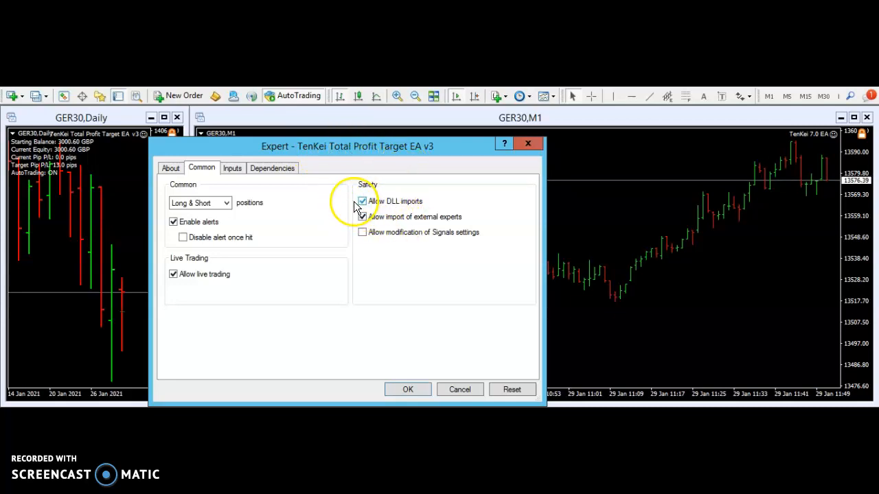
{"action": "left_click", "coordinate": [362, 217]}
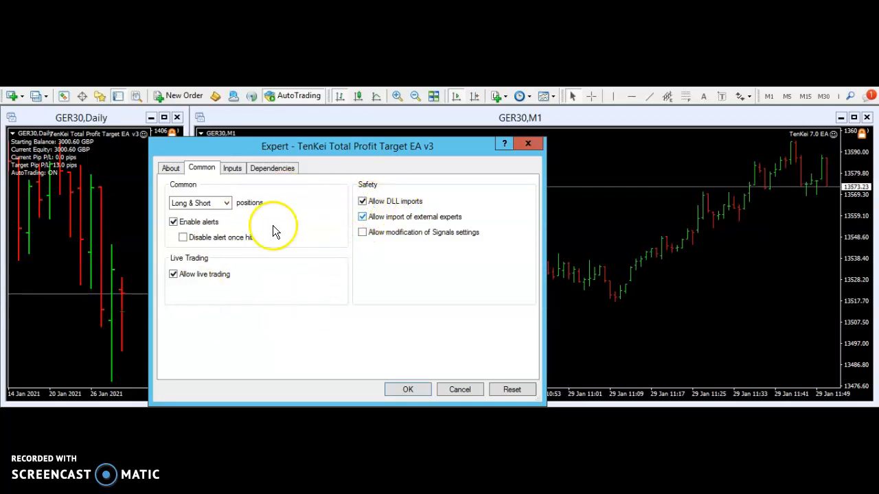
{"action": "mouse_move", "coordinate": [407, 190]}
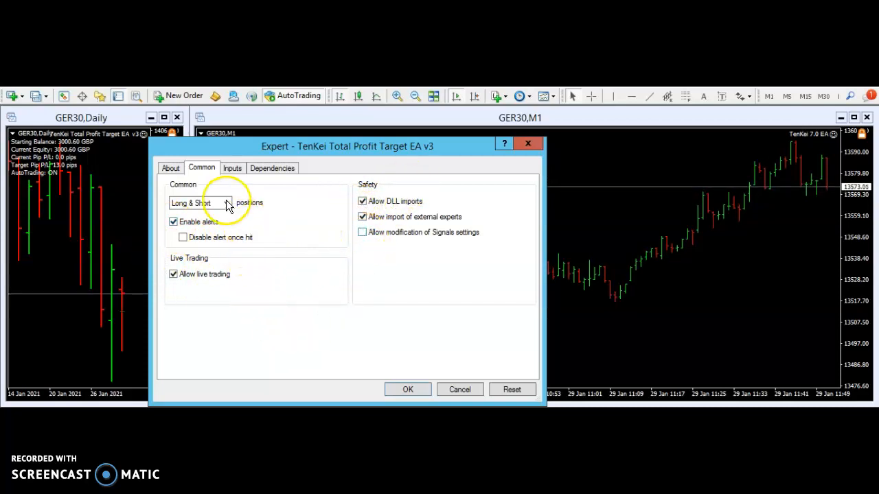
{"action": "left_click", "coordinate": [199, 204]}
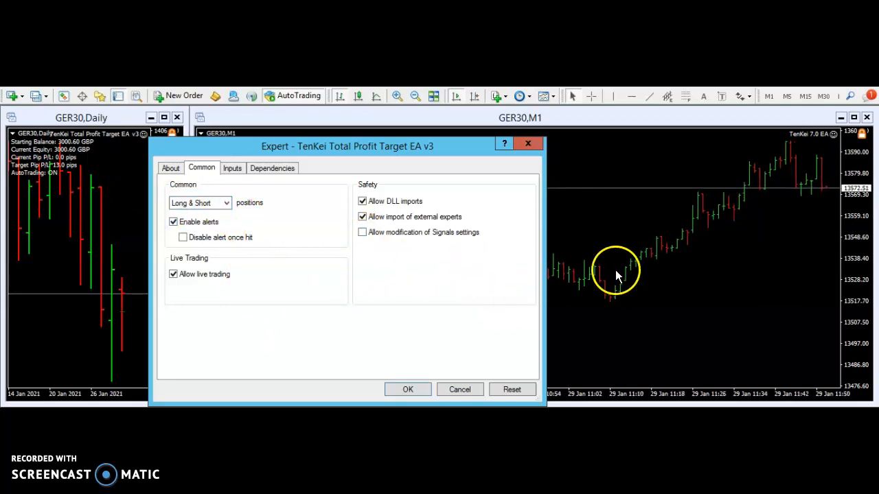
{"action": "mouse_move", "coordinate": [771, 148]}
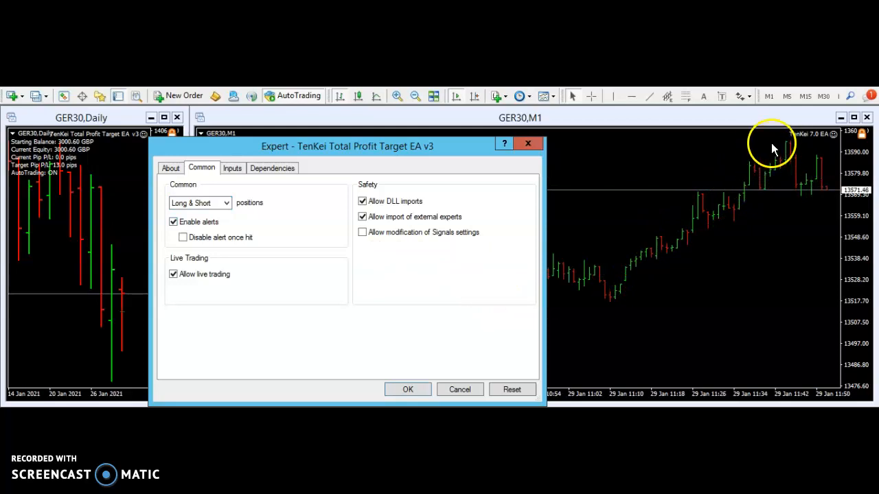
{"action": "mouse_move", "coordinate": [140, 214]}
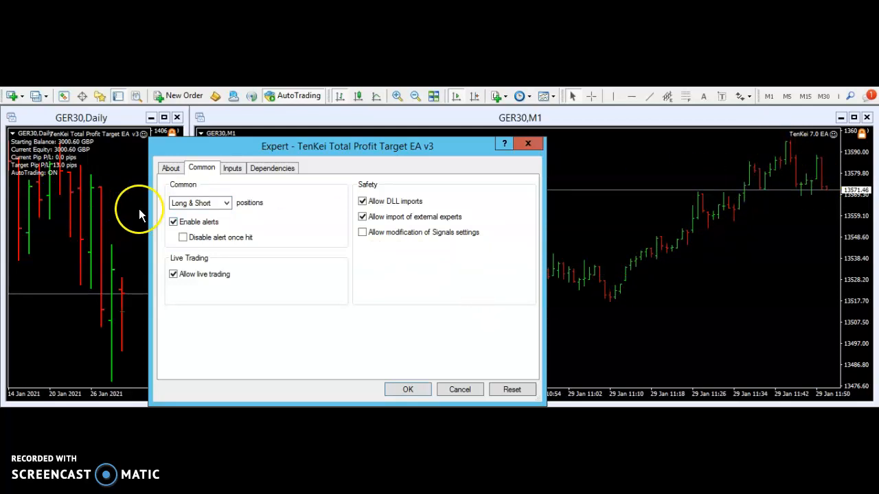
{"action": "mouse_move", "coordinate": [228, 209]}
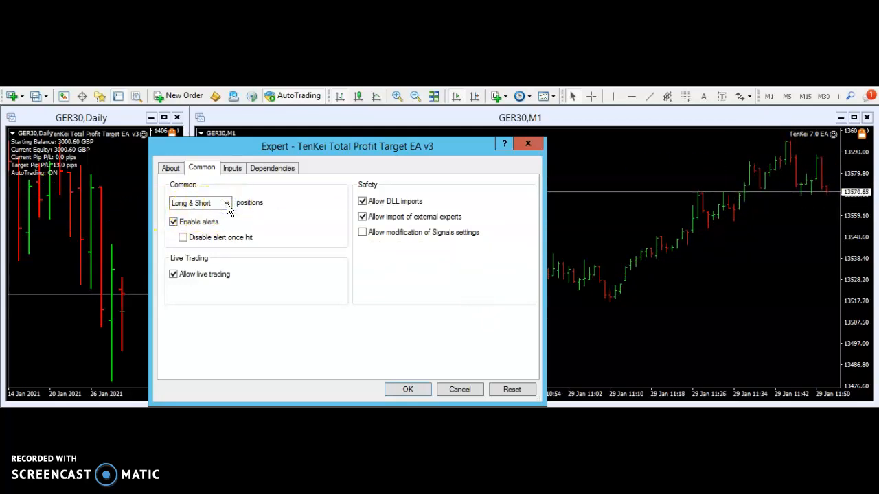
{"action": "left_click", "coordinate": [225, 203]}
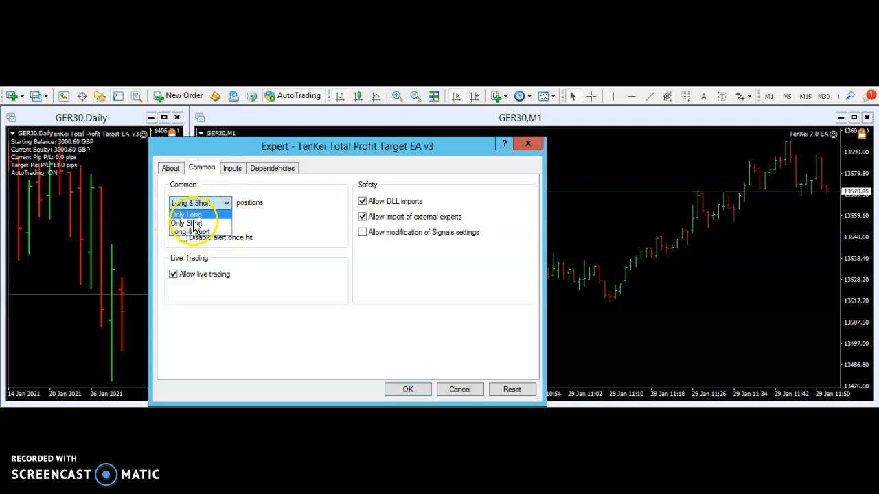
{"action": "left_click", "coordinate": [187, 214]}
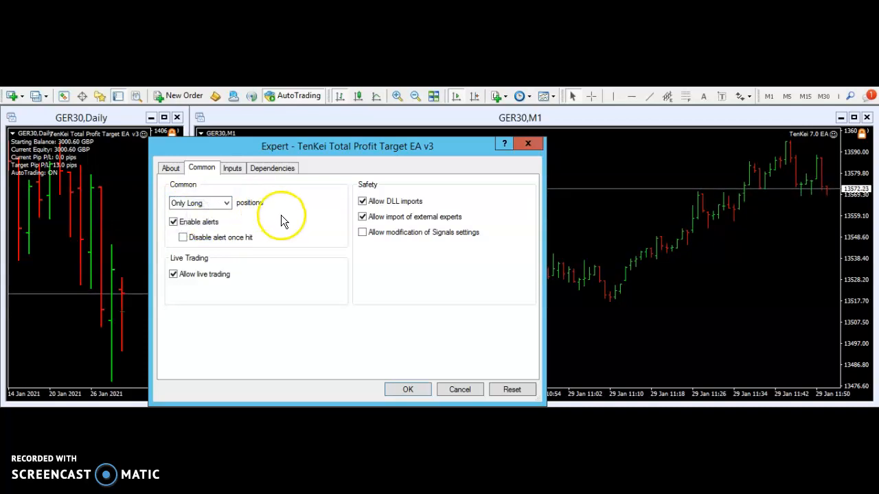
{"action": "mouse_move", "coordinate": [760, 192]}
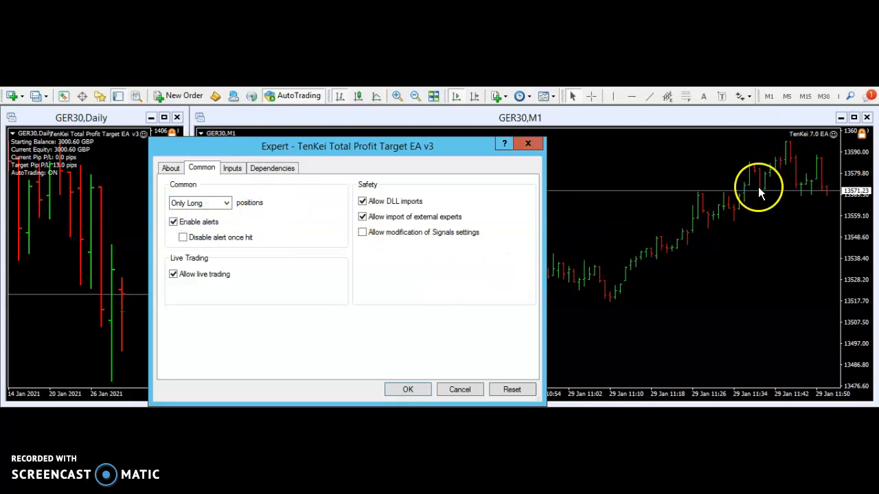
{"action": "mouse_move", "coordinate": [758, 167]}
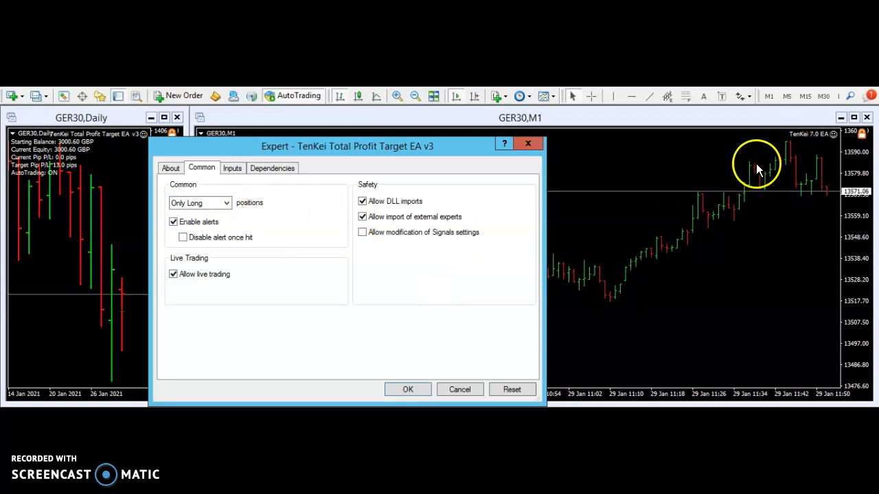
{"action": "left_click", "coordinate": [225, 204]}
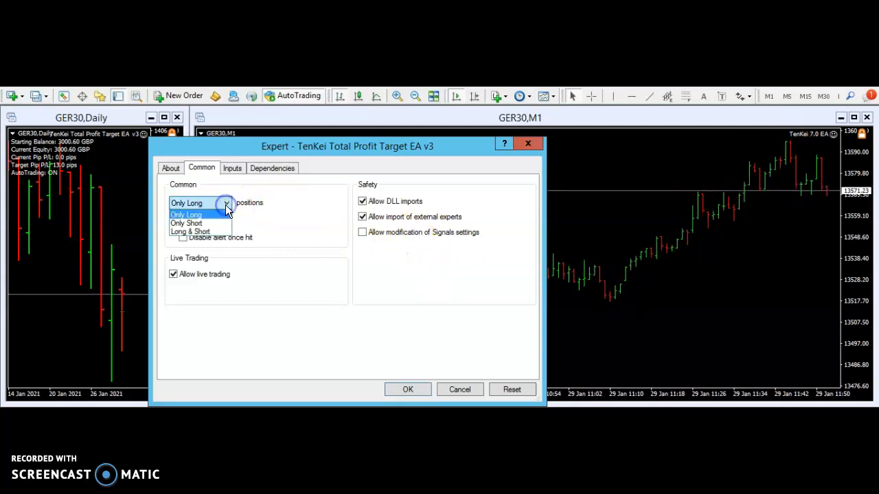
{"action": "left_click", "coordinate": [186, 222]}
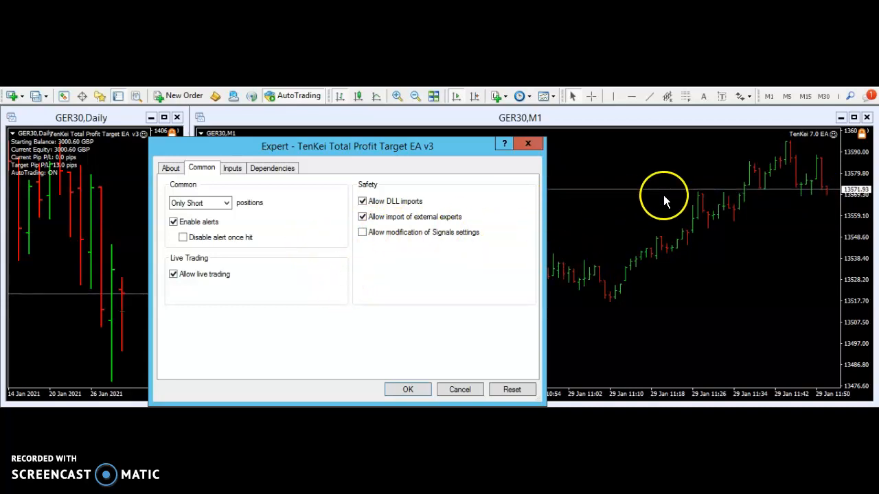
{"action": "mouse_move", "coordinate": [588, 219]}
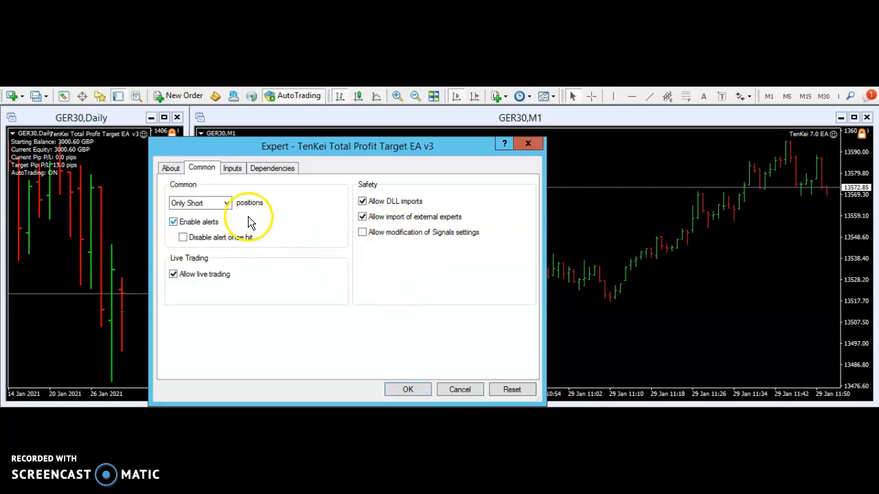
{"action": "left_click", "coordinate": [226, 203]}
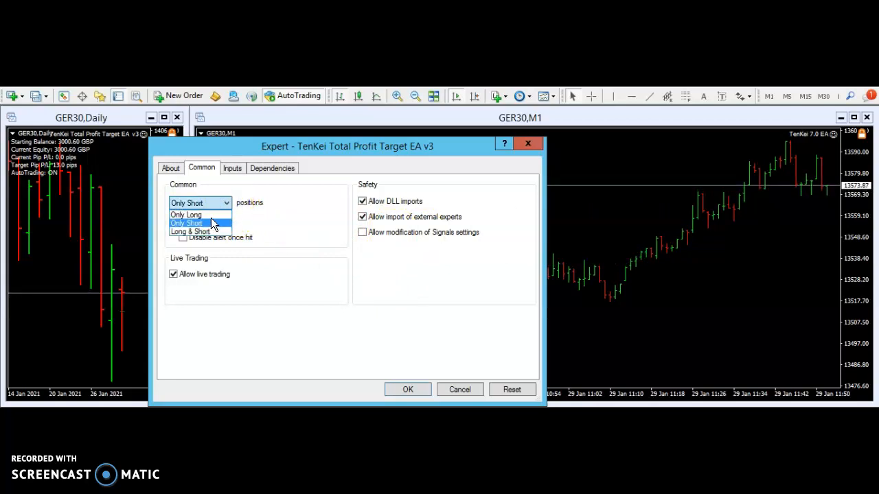
{"action": "left_click", "coordinate": [189, 230]}
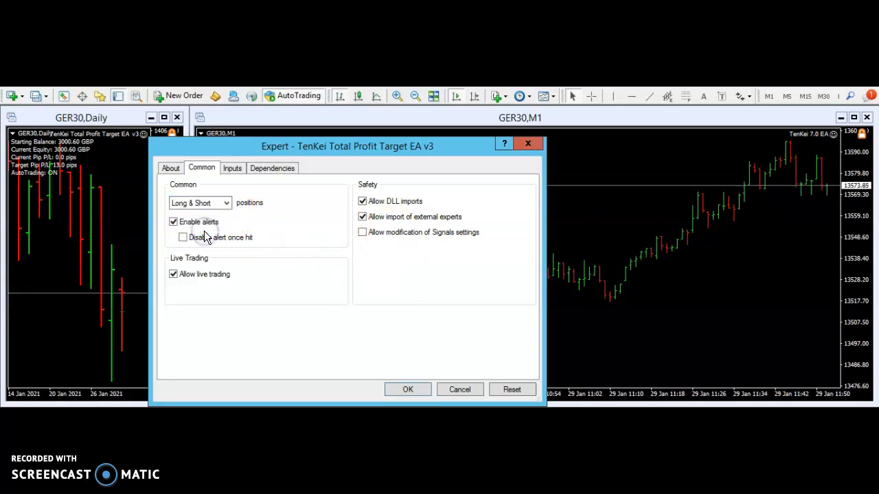
{"action": "mouse_move", "coordinate": [645, 209]}
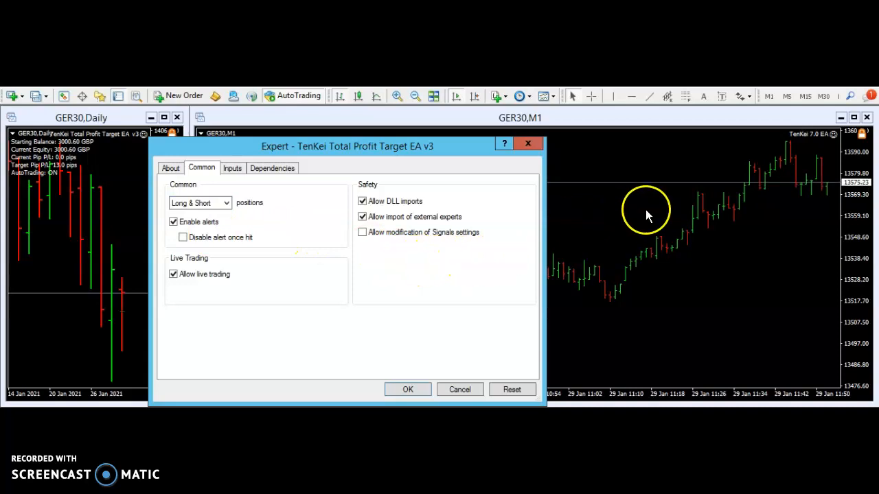
{"action": "mouse_move", "coordinate": [821, 141]}
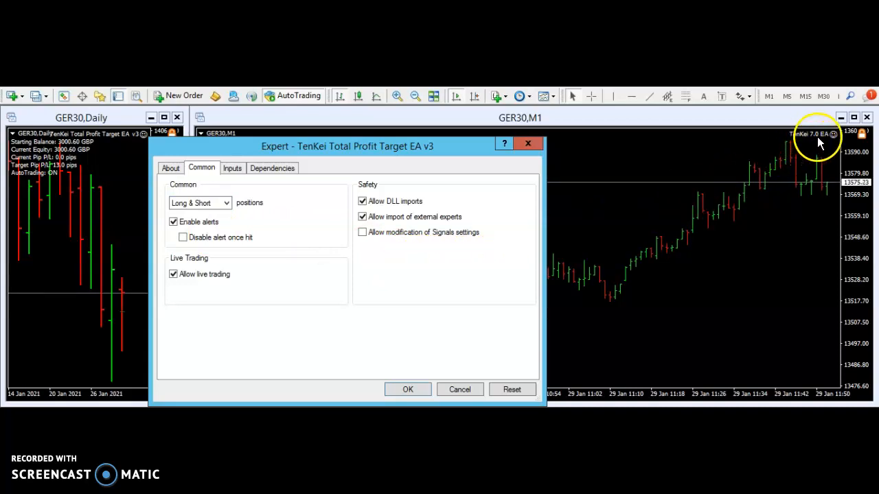
{"action": "mouse_move", "coordinate": [248, 223]}
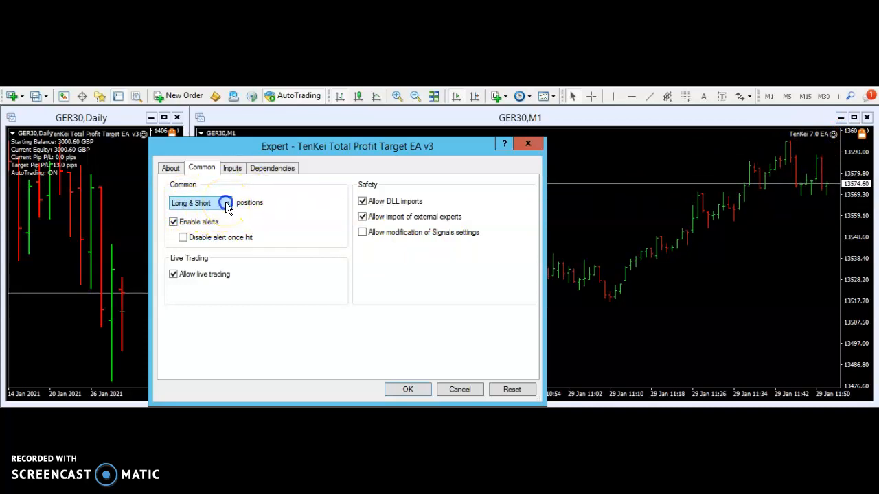
{"action": "left_click", "coordinate": [226, 203]}
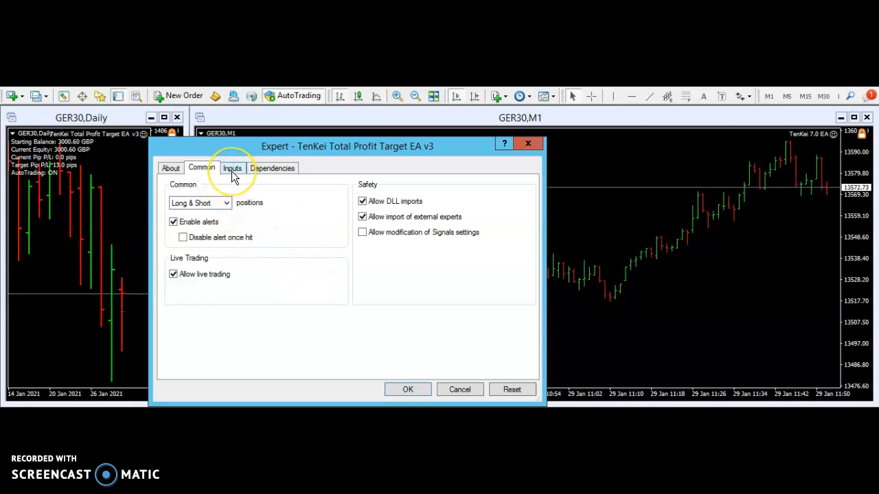
{"action": "mouse_move", "coordinate": [324, 318]}
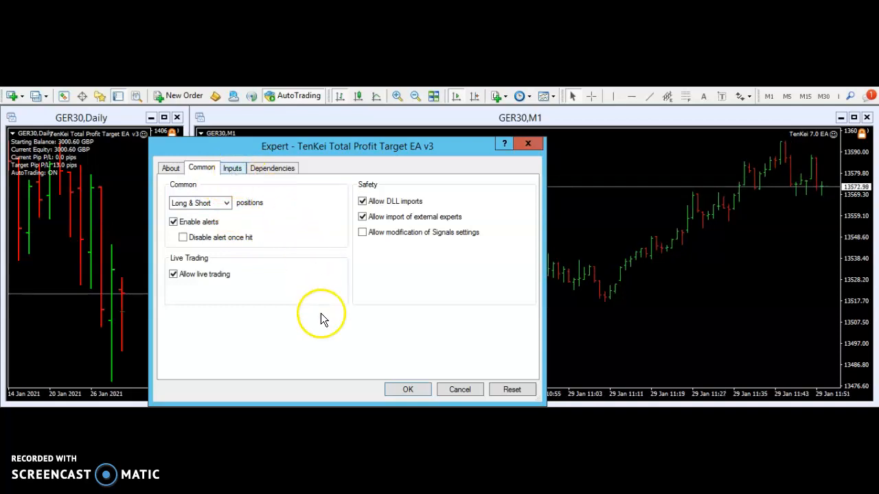